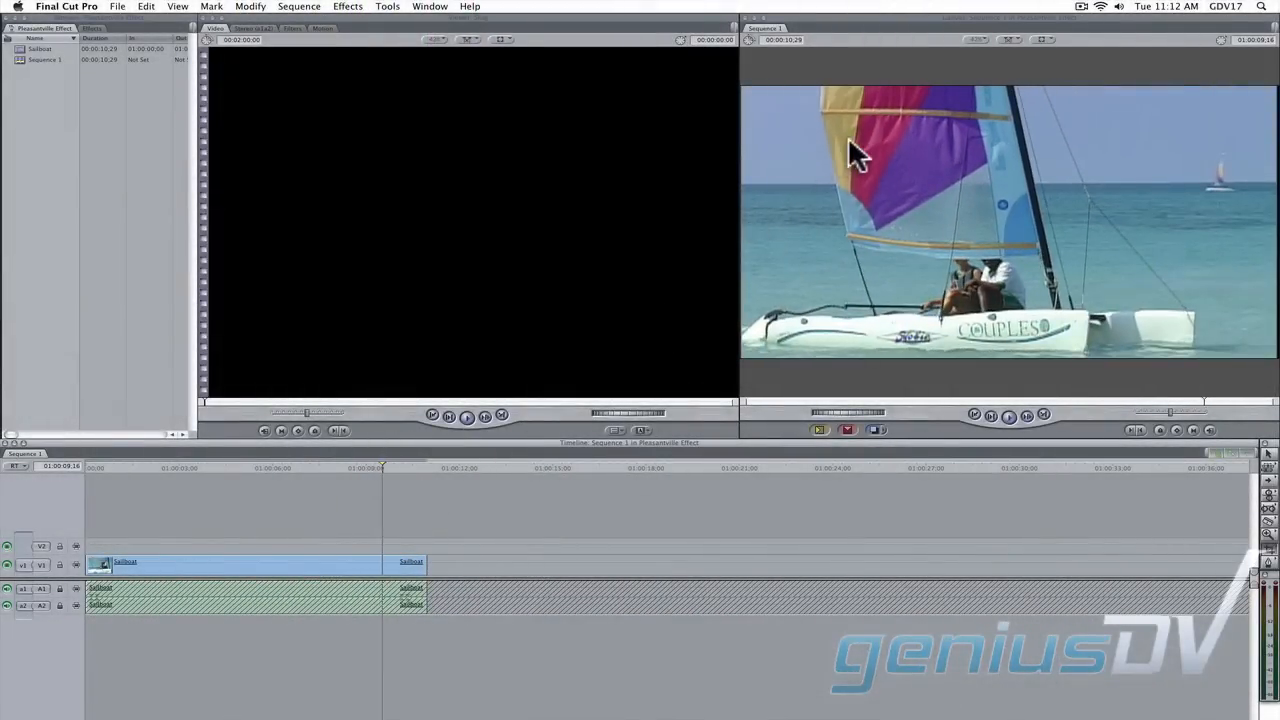
mouse_move(876, 140)
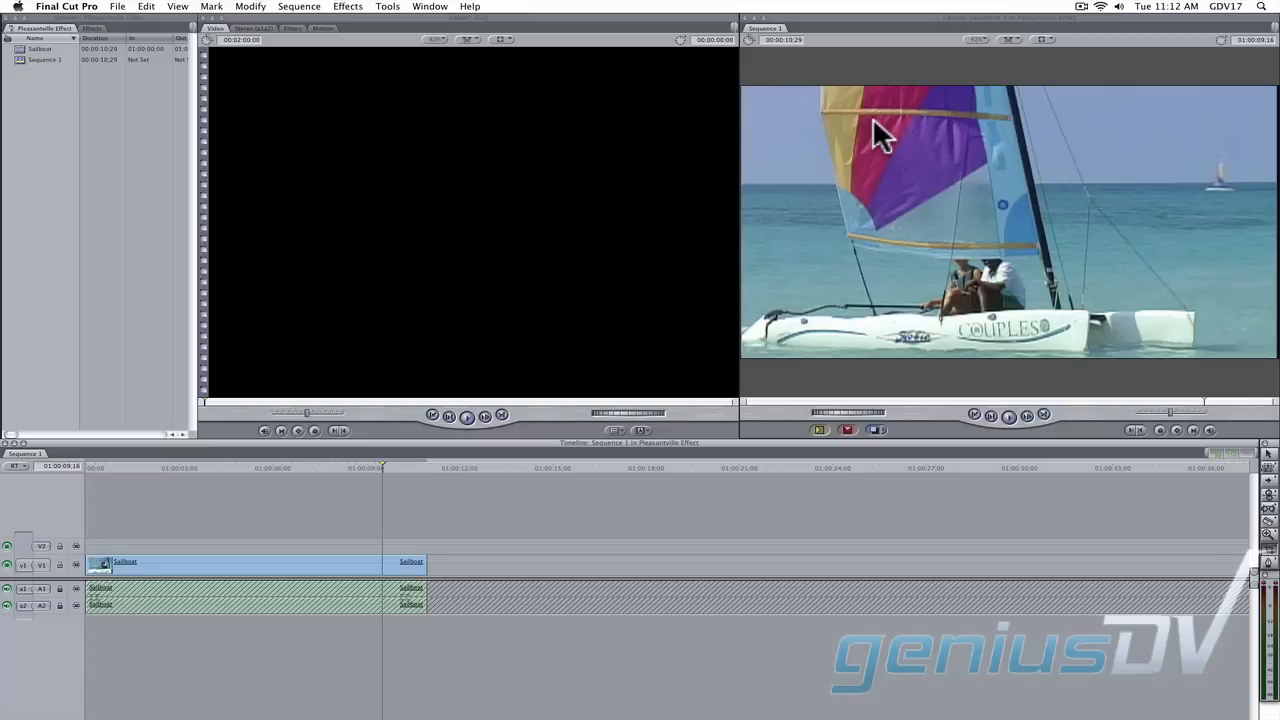
mouse_move(718, 300)
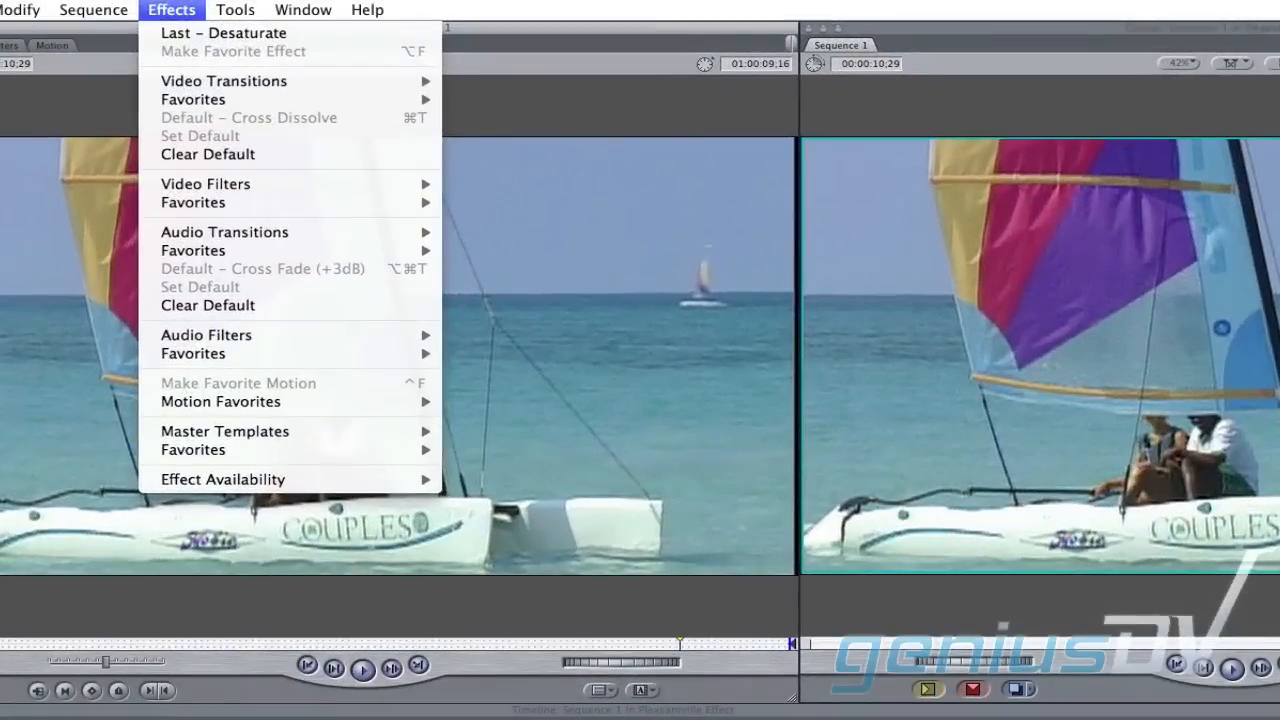
mouse_move(204, 184)
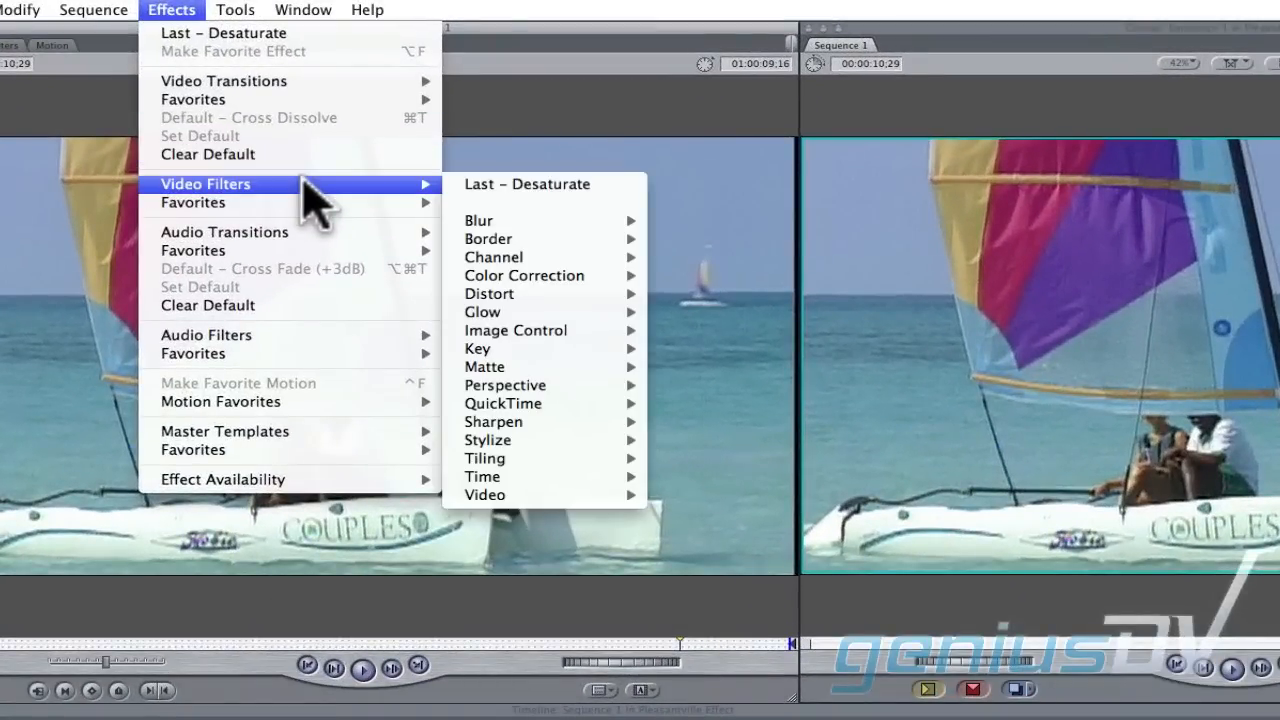
mouse_move(516, 330)
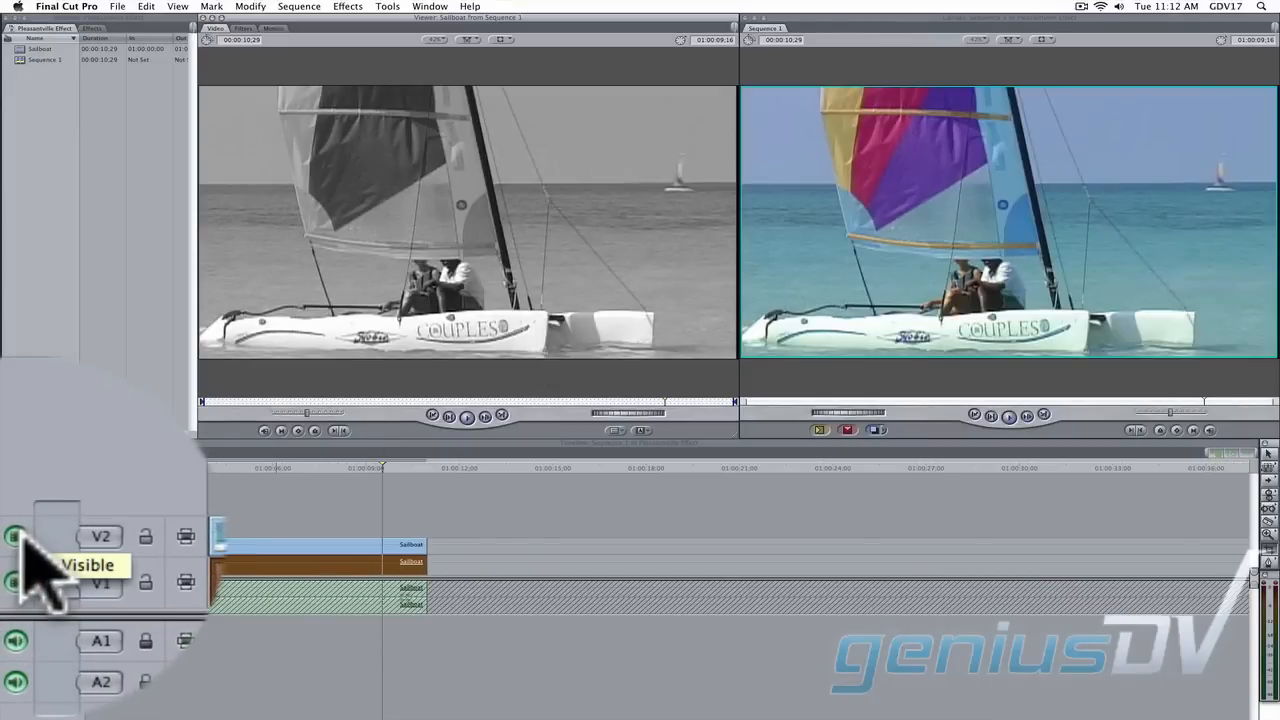
Hide one video track so the desaturated black-and-white sailboat shows in the Canvas
click(16, 536)
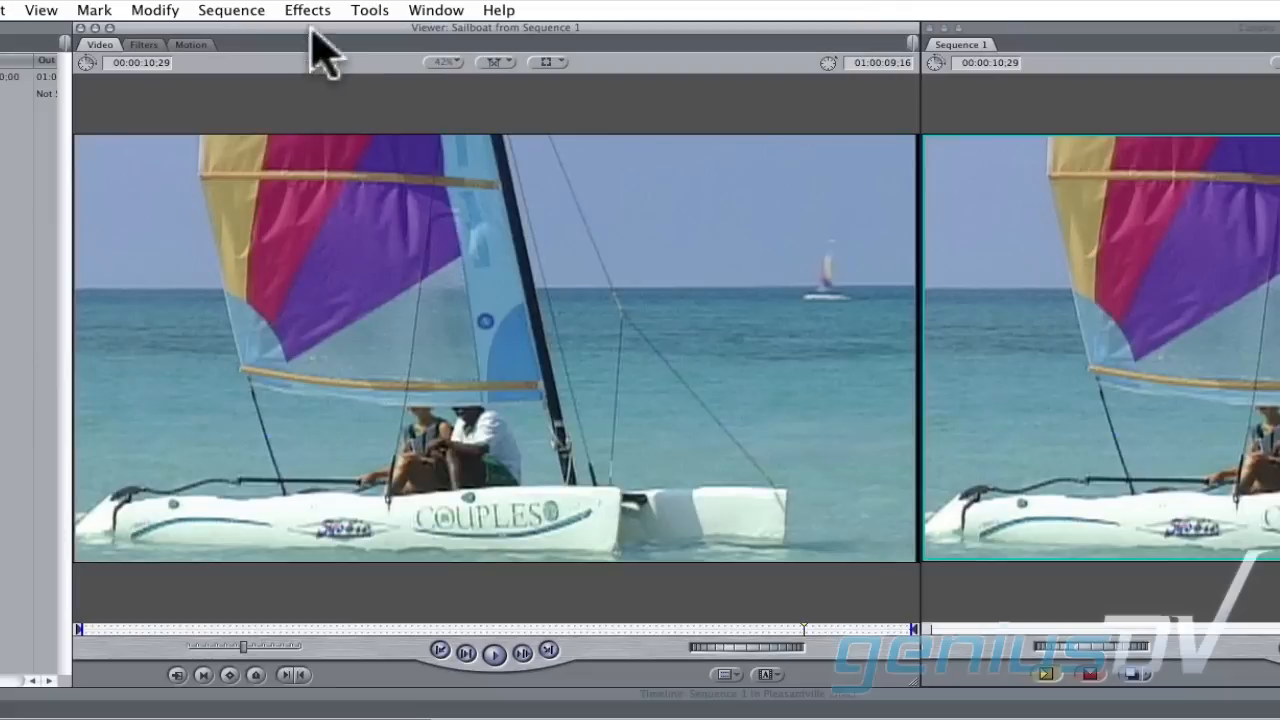
Apply a Chroma Keyer filter to the colour copy of the sailboat clip
click(308, 10)
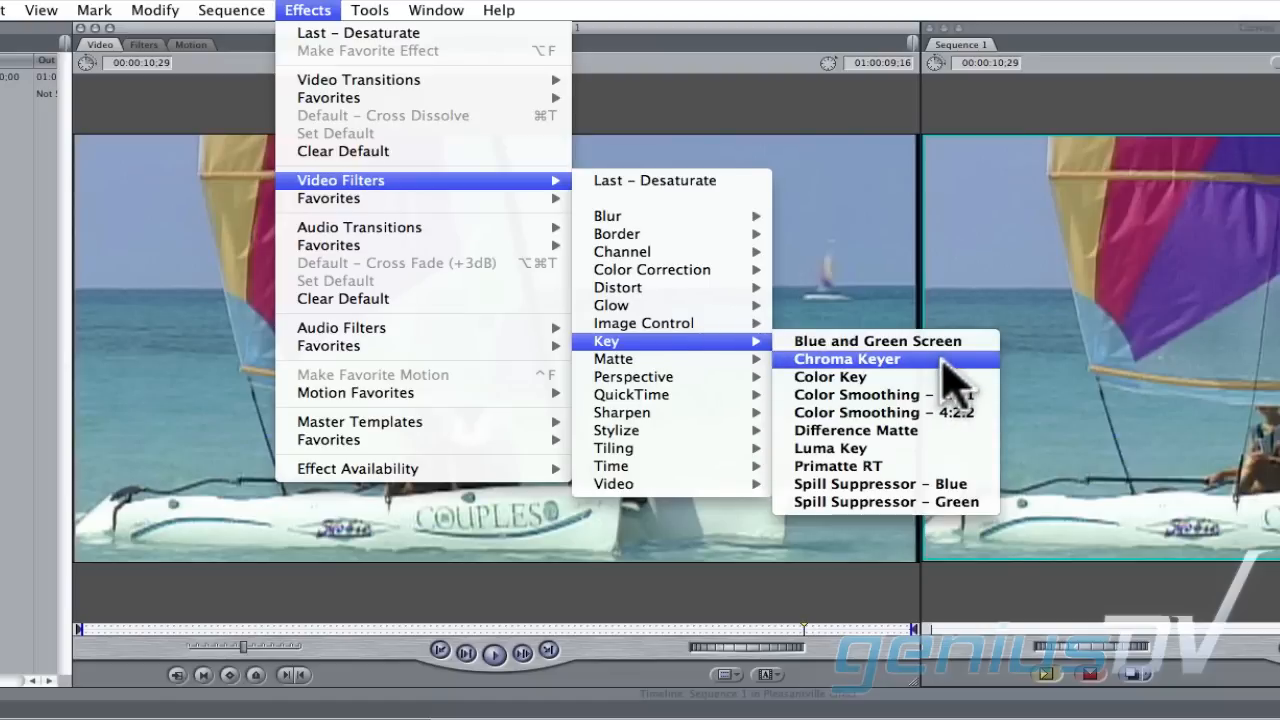
click(848, 358)
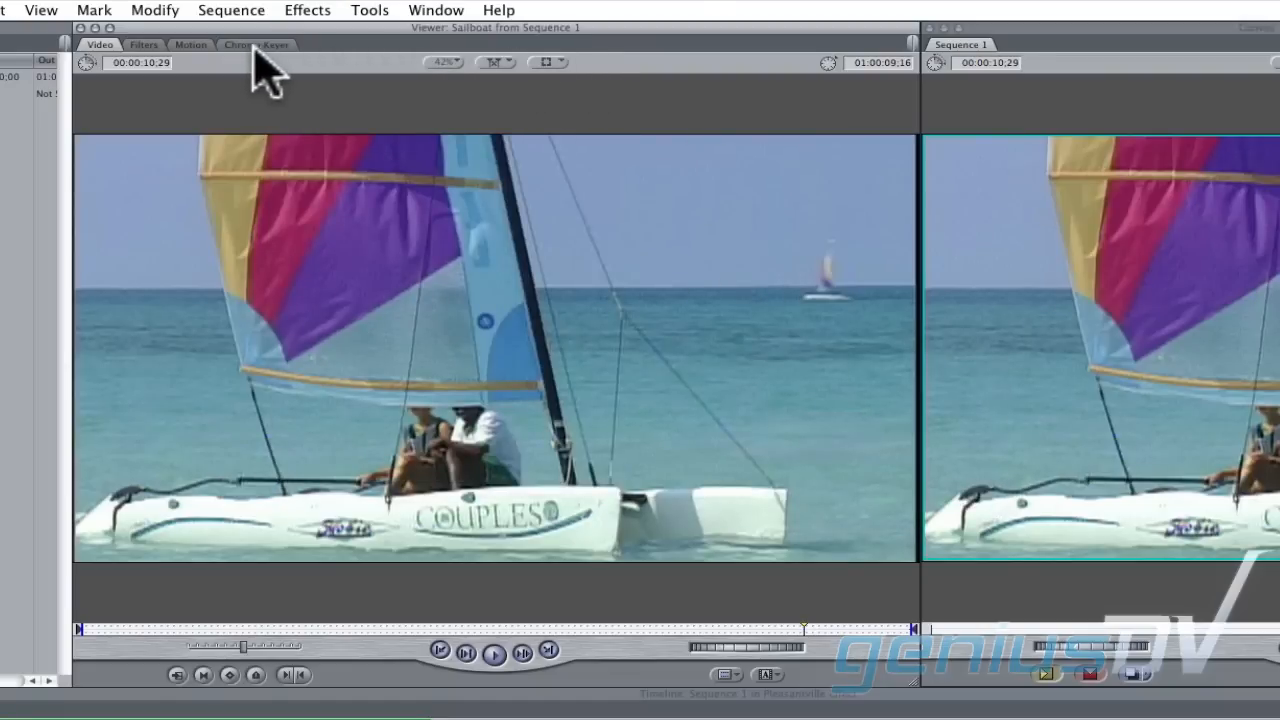
Tune the Chroma Keyer to the sail's red/magenta hue and show only the keyed area
click(256, 44)
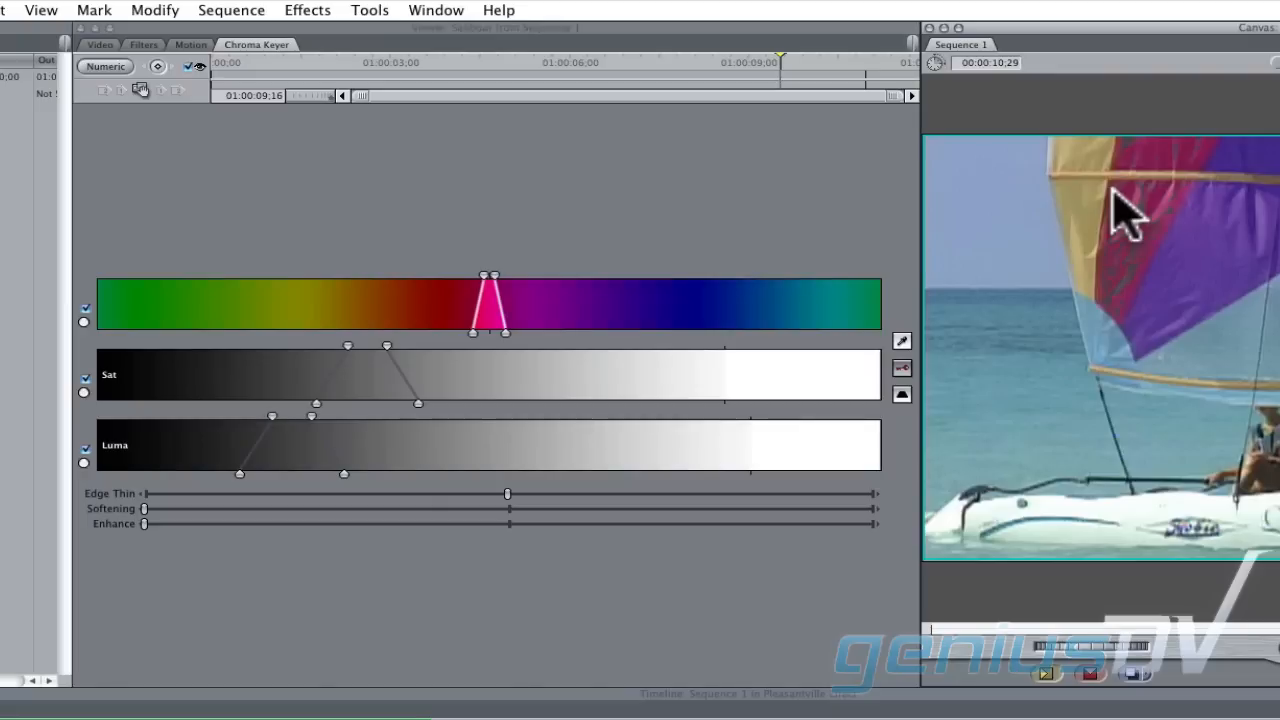
mouse_move(176, 370)
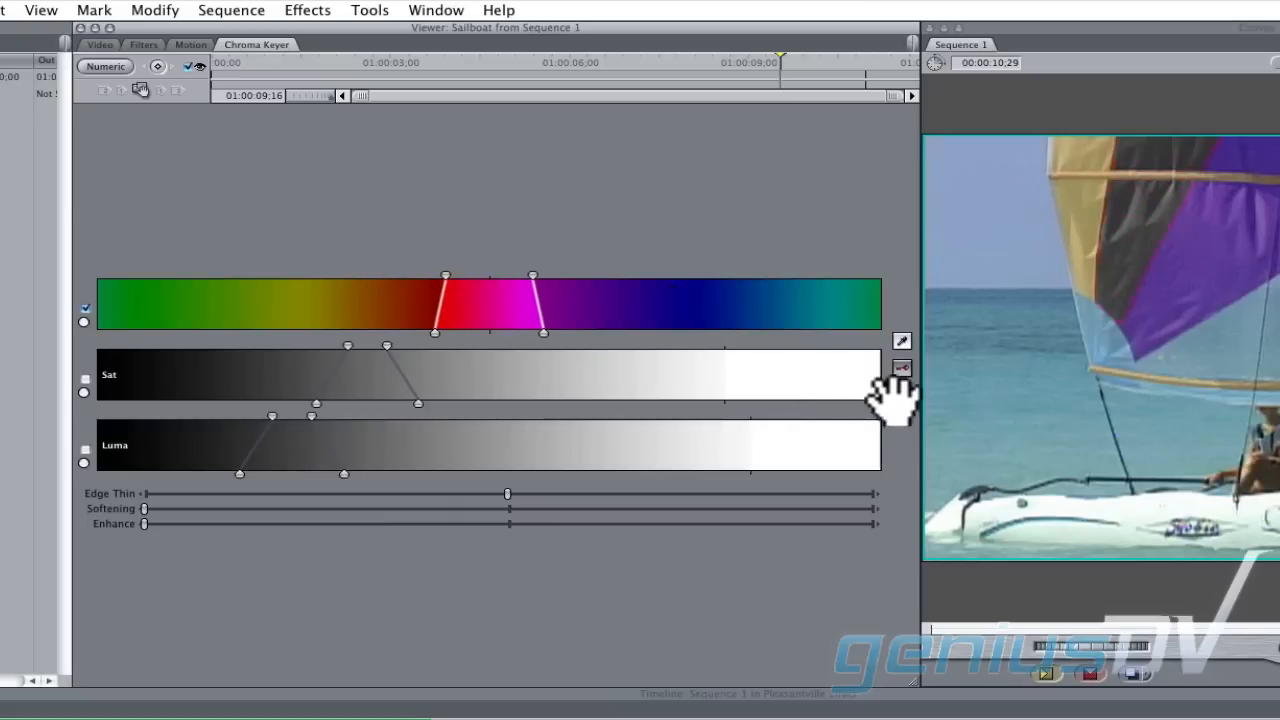
click(900, 390)
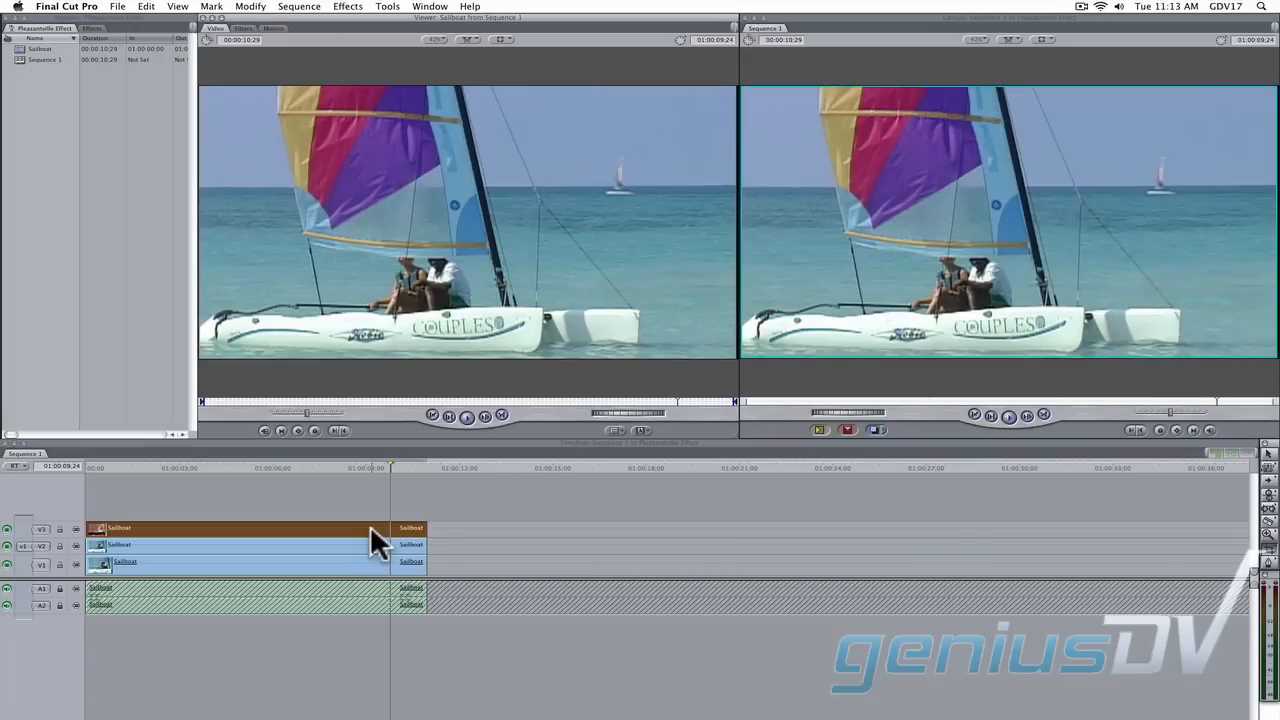
mouse_move(16, 544)
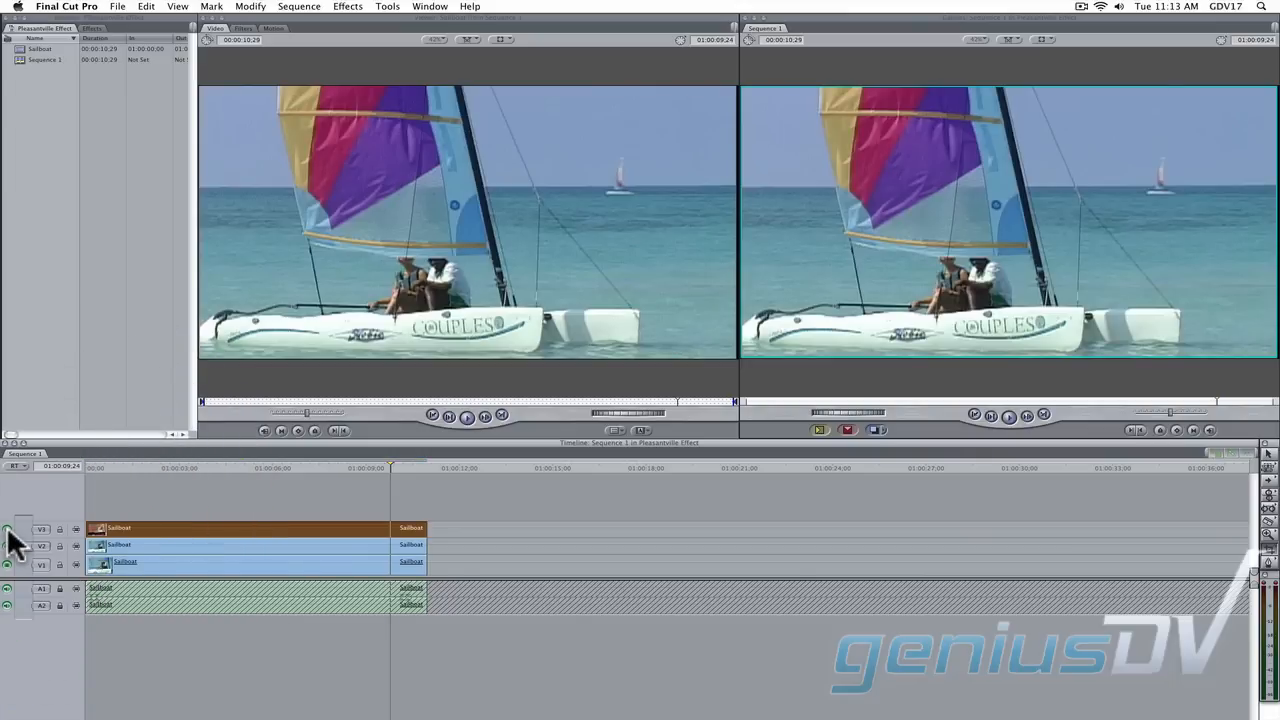
Apply a Chroma Keyer to the top sailboat copy and bring up its settings for the yellow hue
click(348, 8)
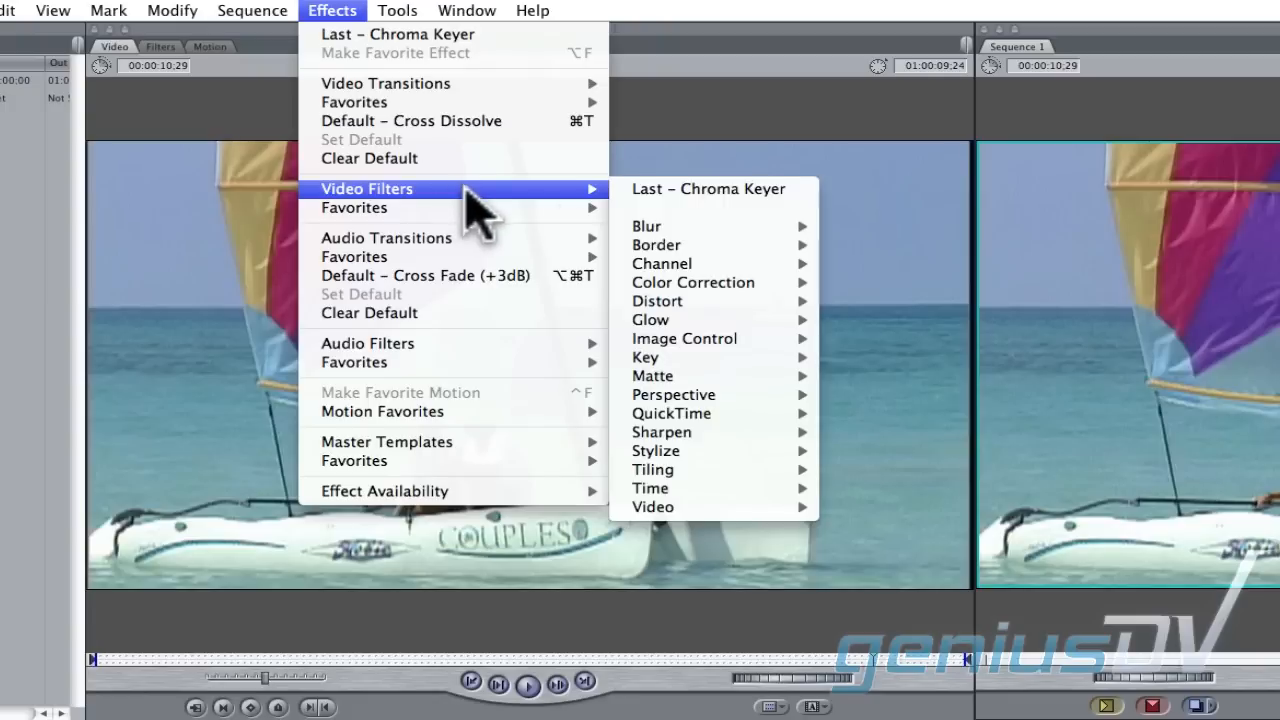
mouse_move(644, 356)
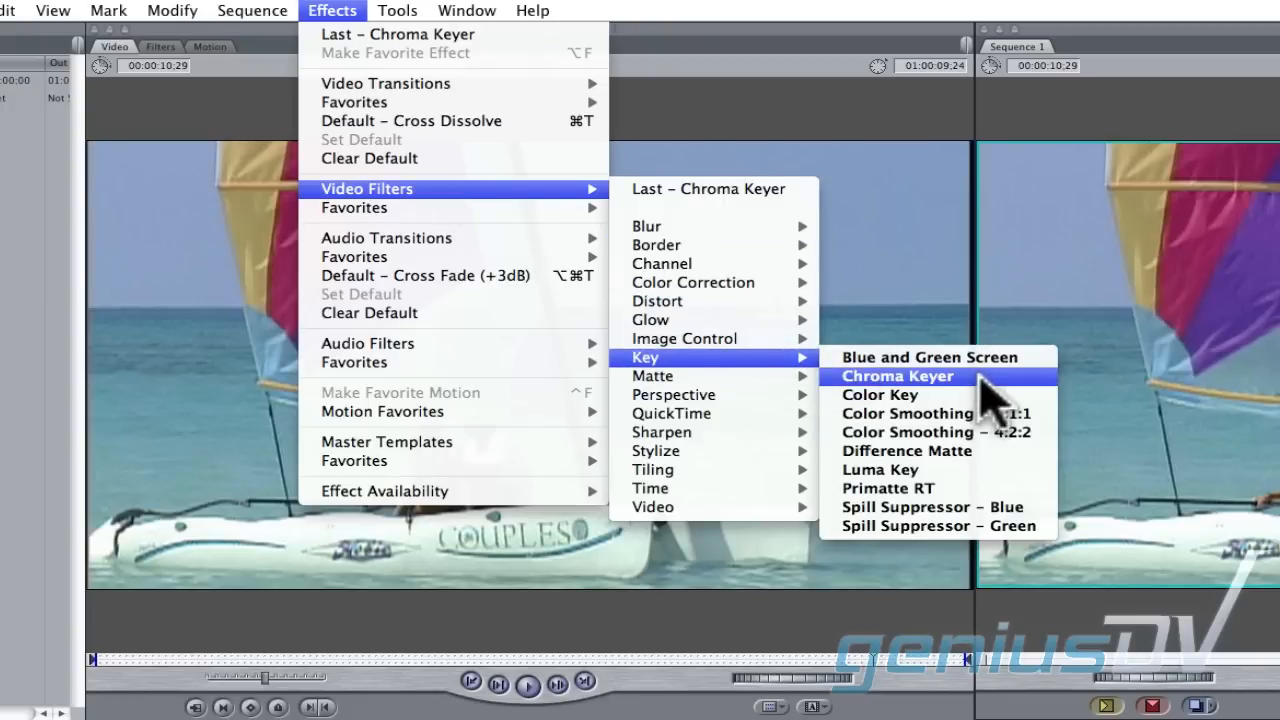
click(896, 376)
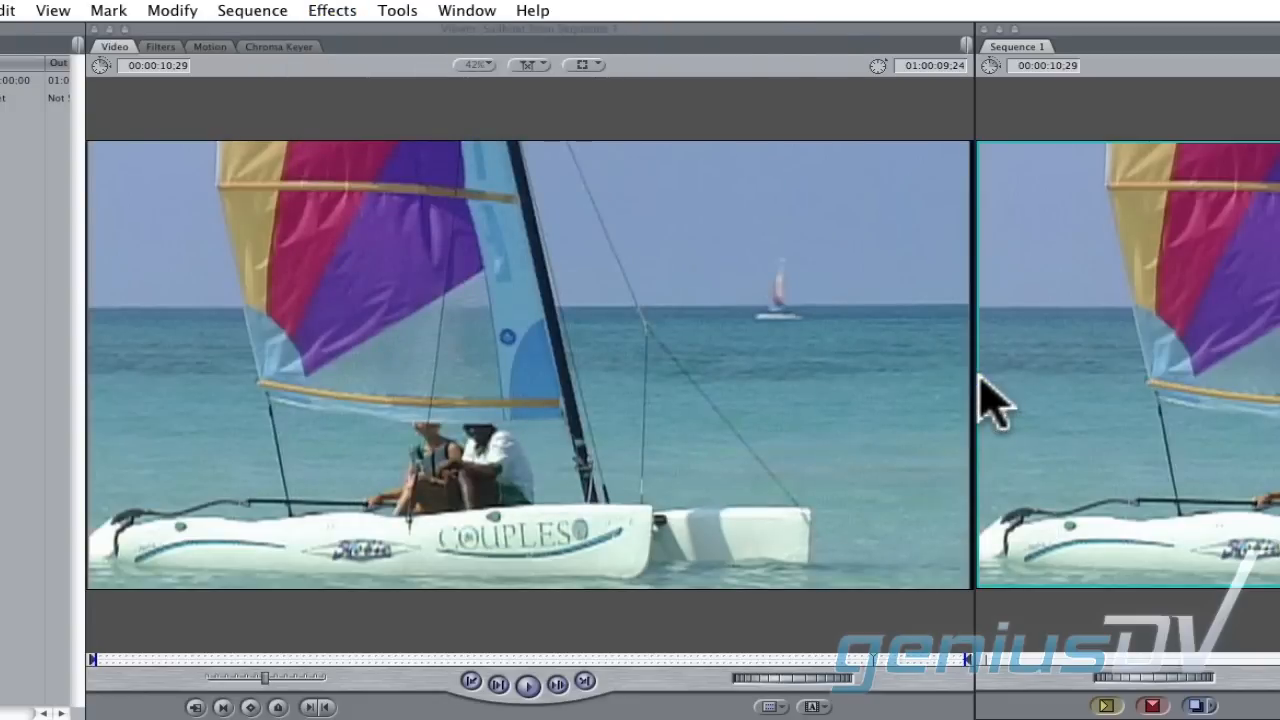
click(278, 46)
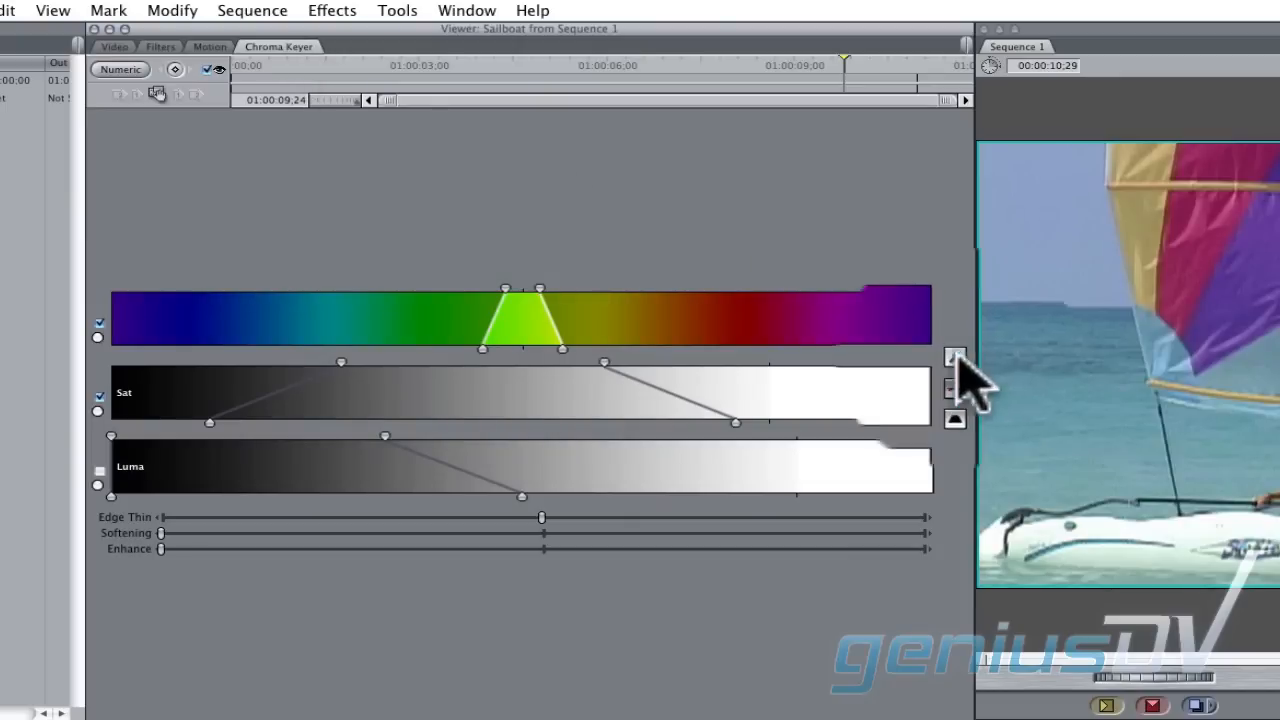
mouse_move(964, 352)
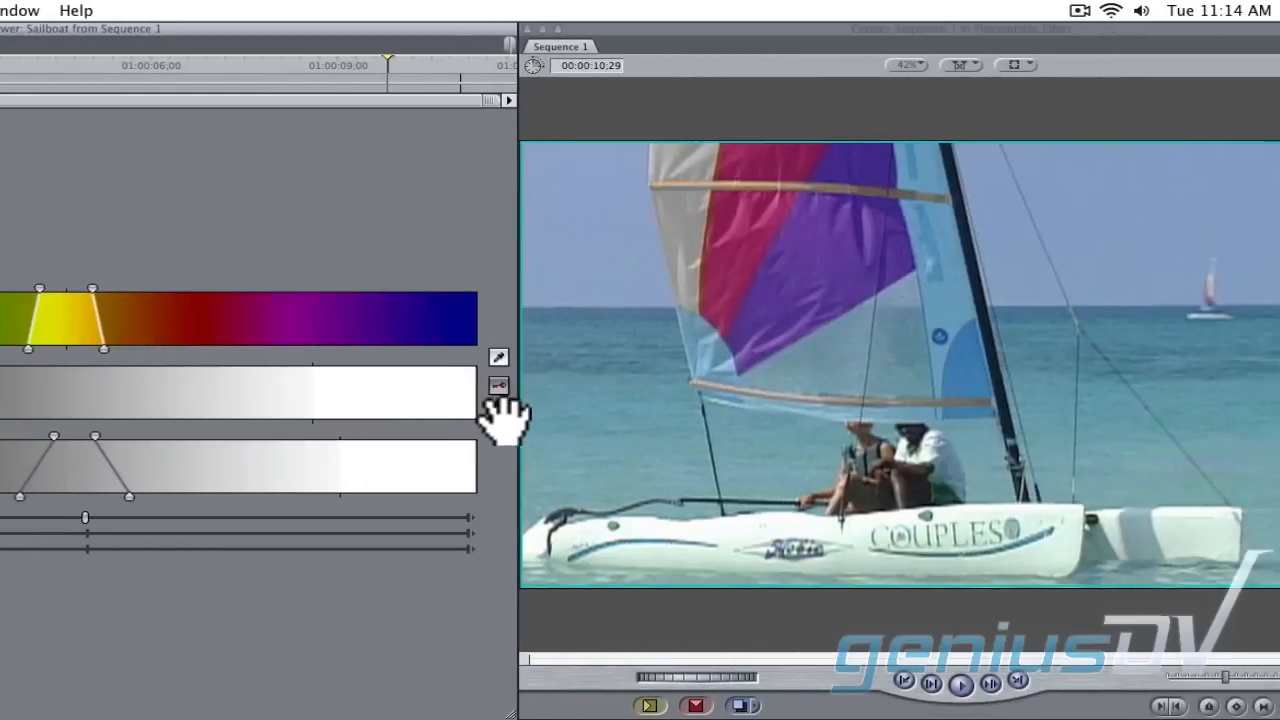
Show only the keyed yellow area so red and yellow panels stay coloured over black and white
click(498, 414)
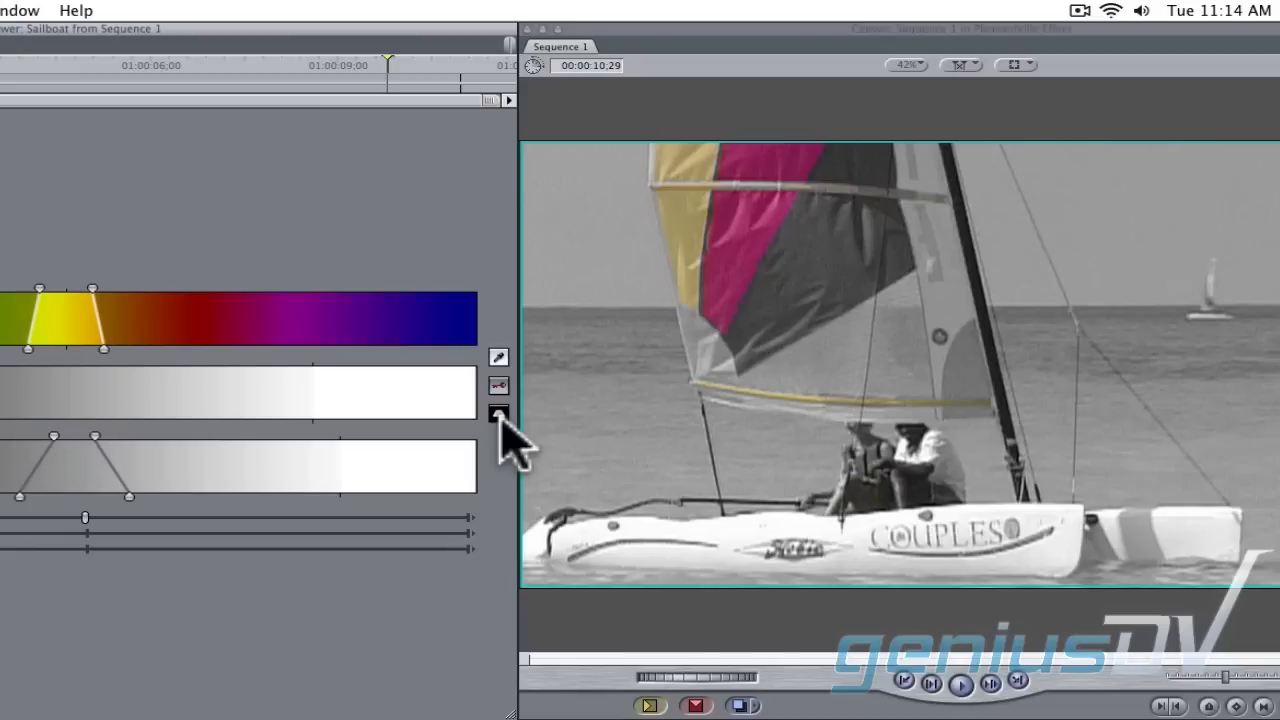
mouse_move(1020, 420)
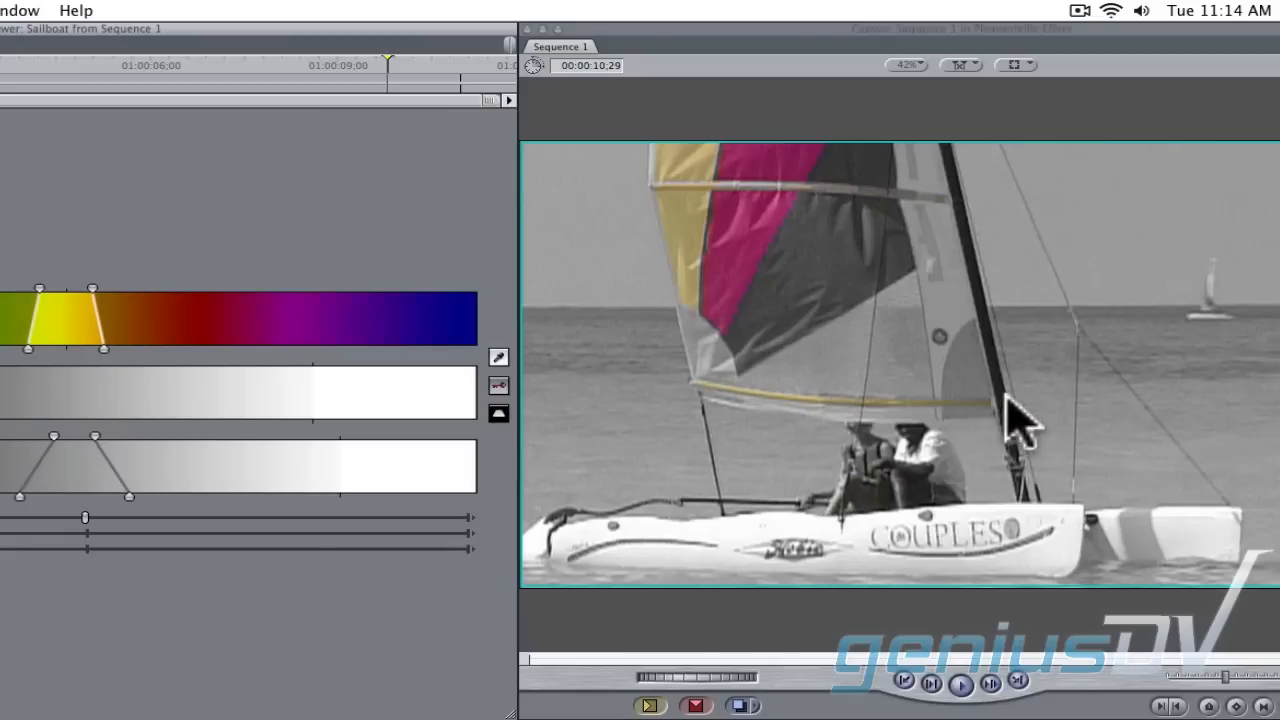
mouse_move(710, 414)
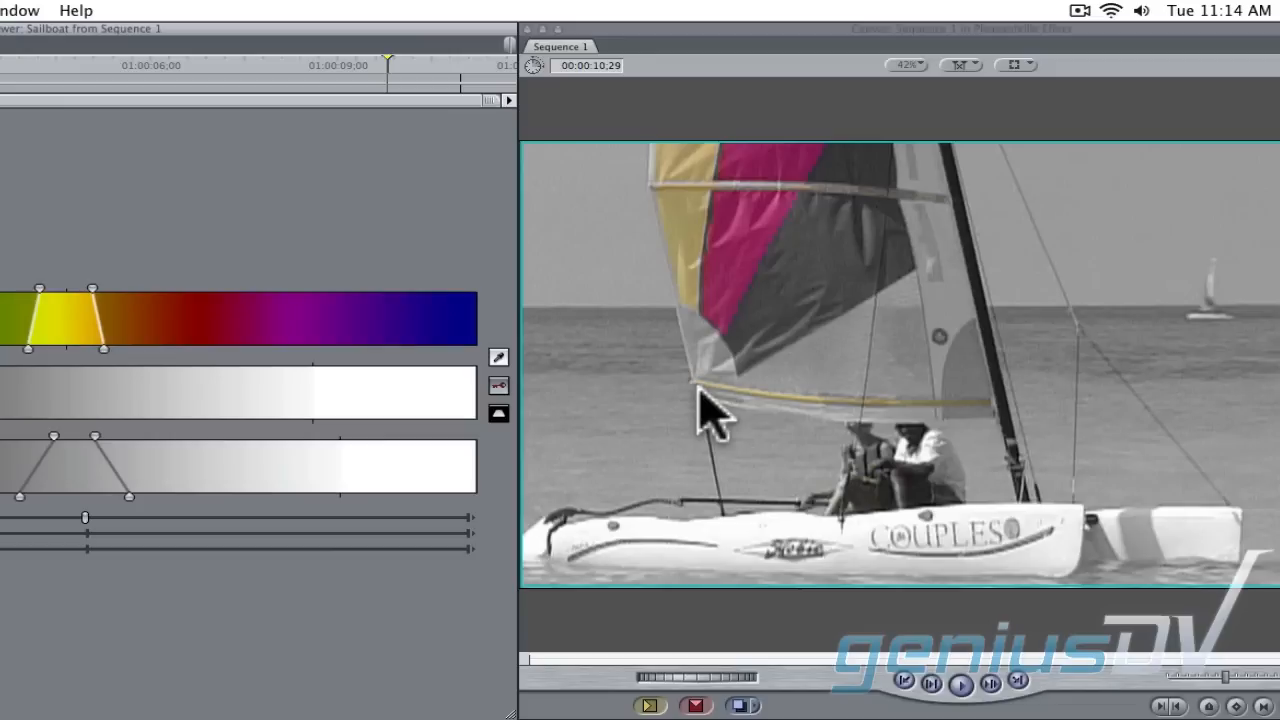
click(1016, 64)
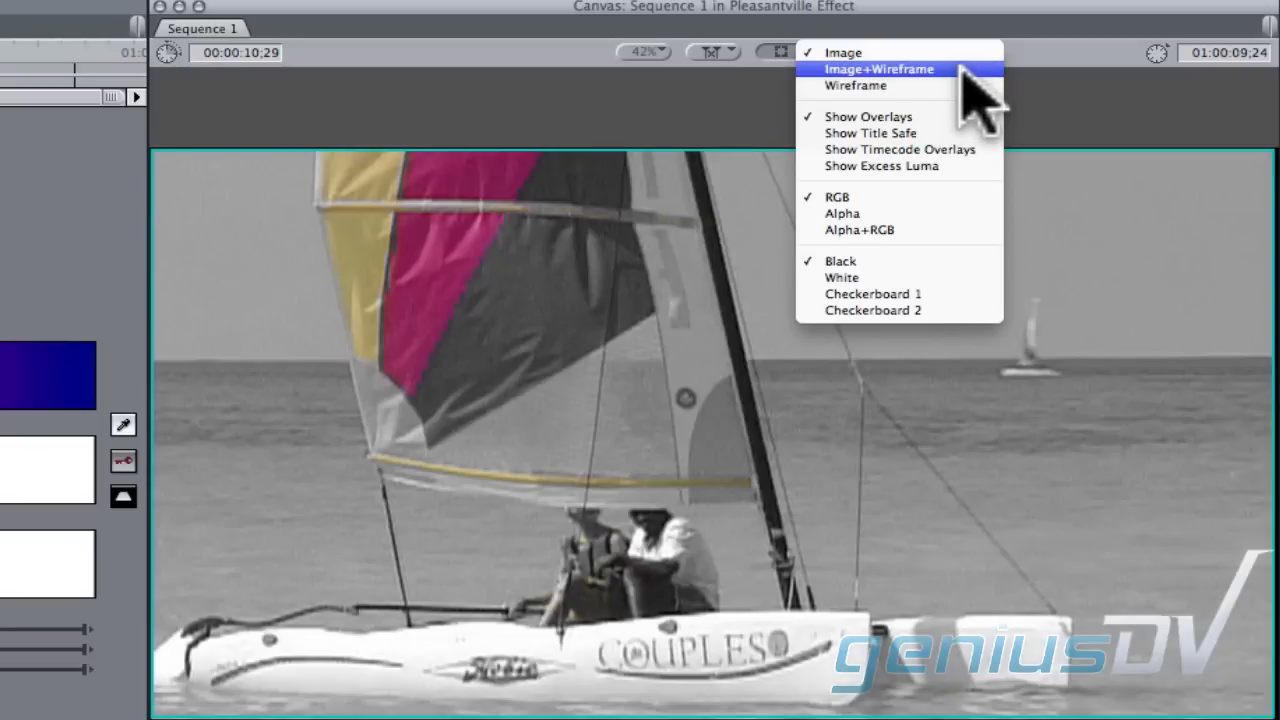
Switch the Canvas view to Image+Wireframe to overlay clip outlines on the sailboat
click(878, 68)
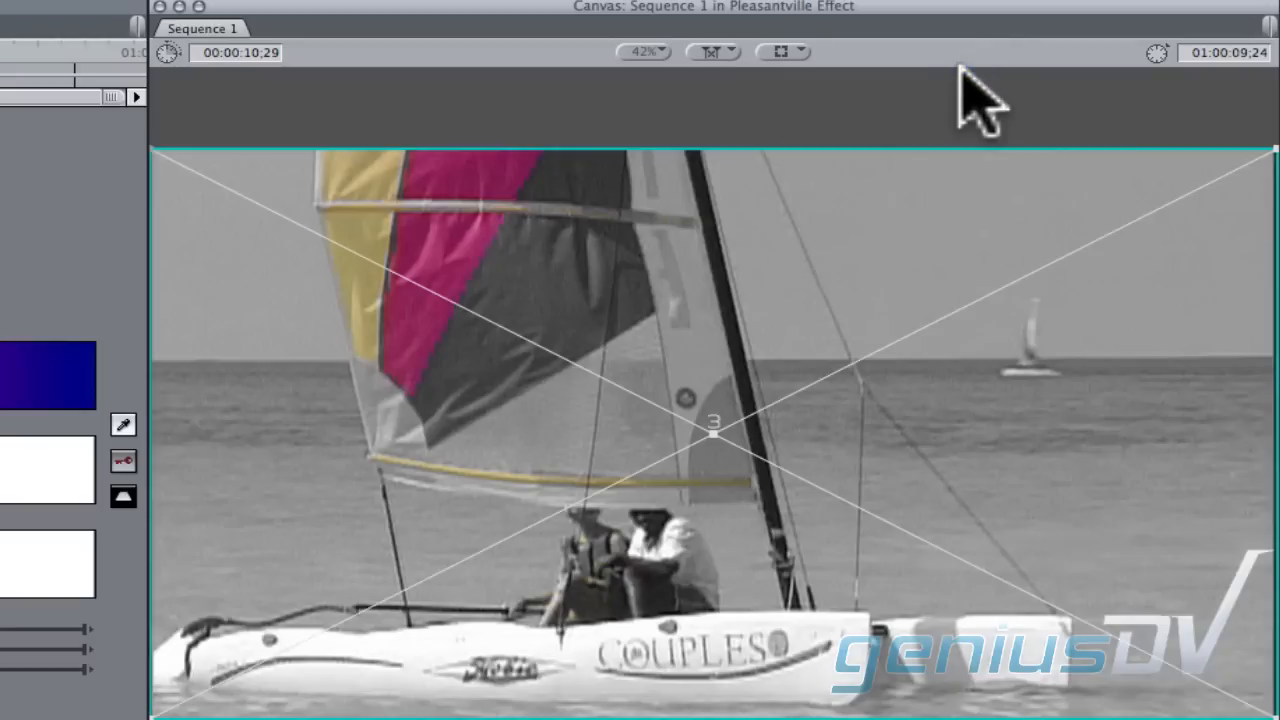